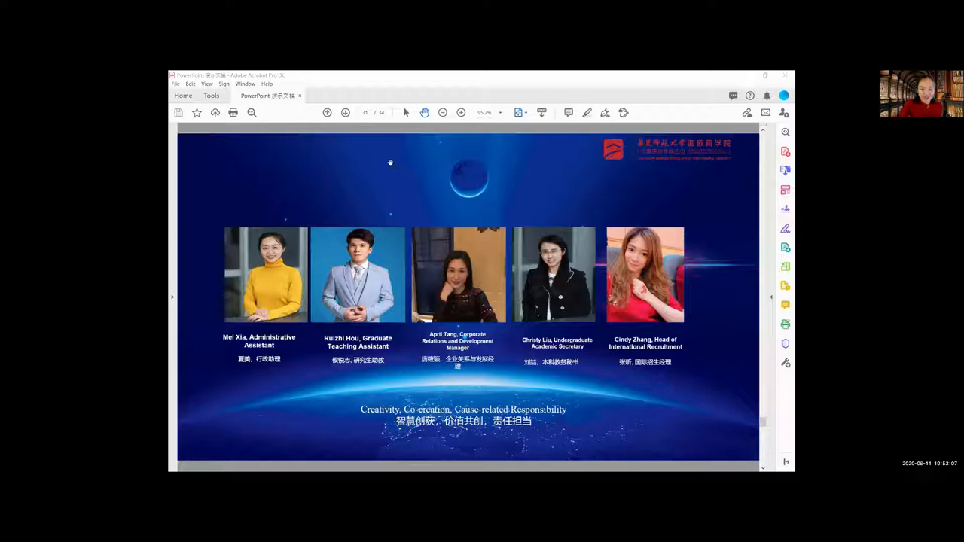
- Advance from the team slide on page 11 to the student-portrait collage on page 12
left_click(345, 112)
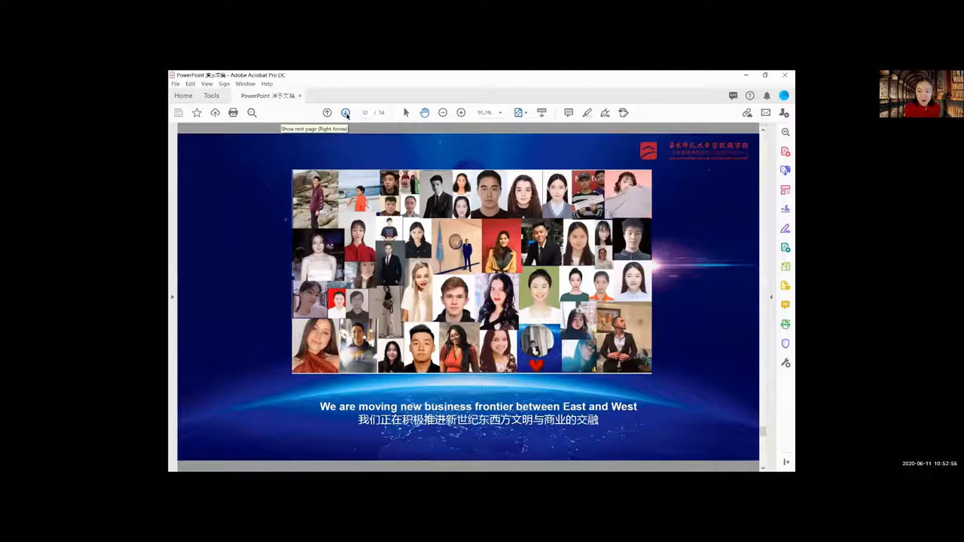
- Page forward to slide 14 of 14, the closing 'Thanks' slide with The Alchemist quote
left_click(345, 113)
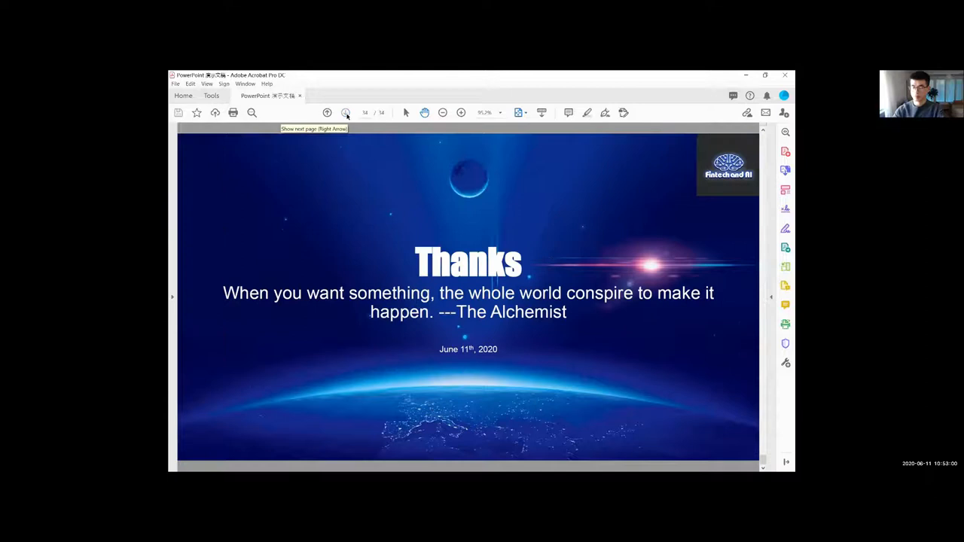